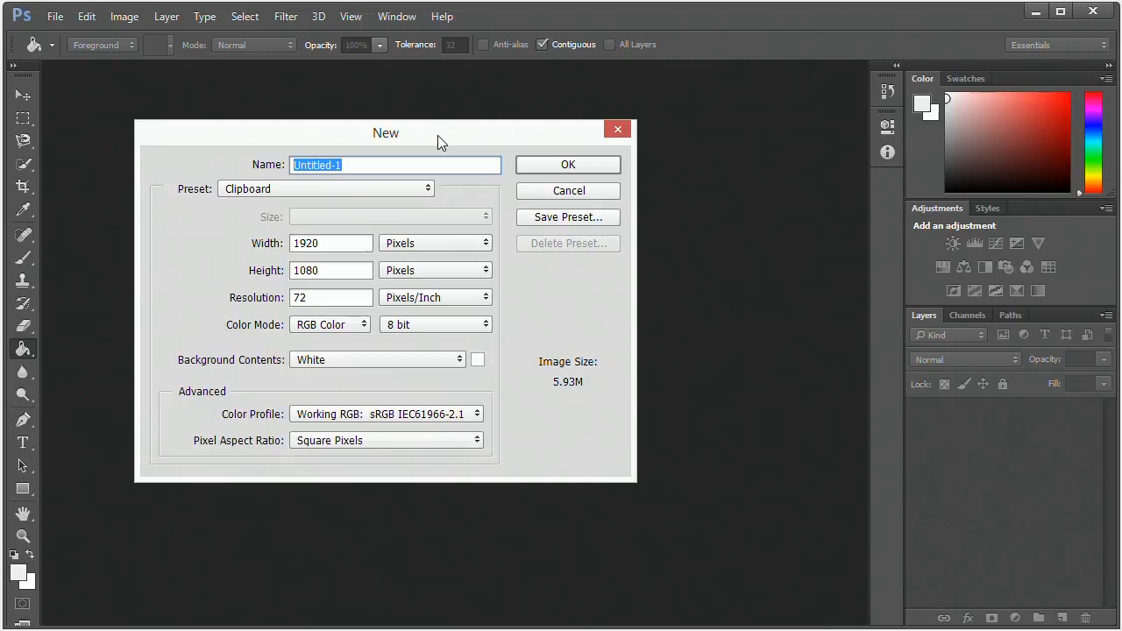
- Create a new 51-pixel square document to hold one grid cell
left_click(332, 242)
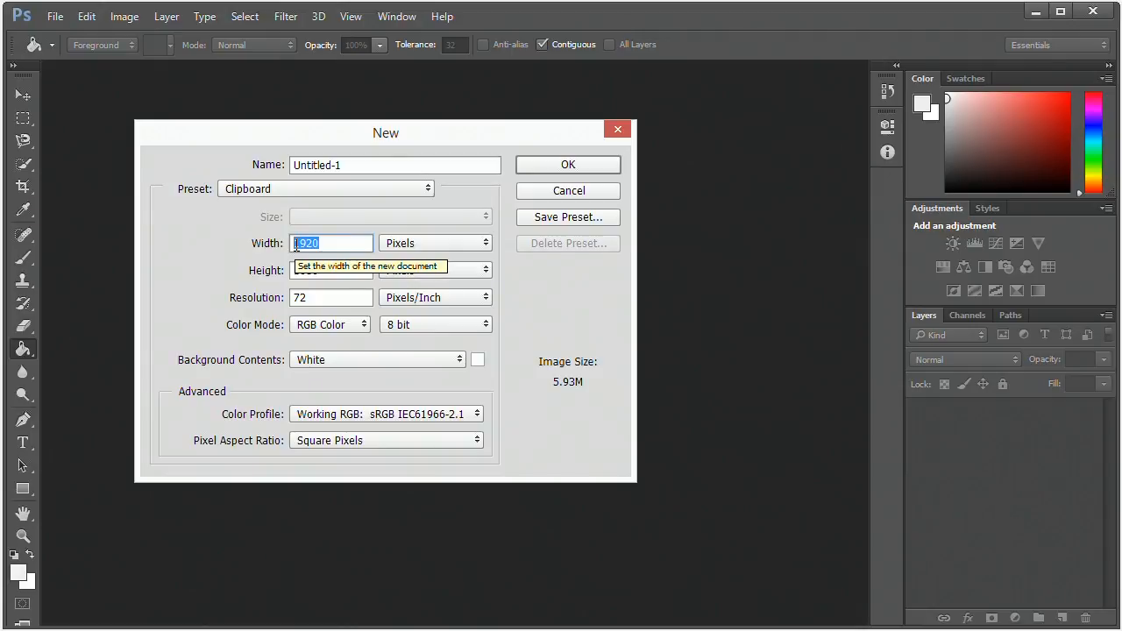
type("51")
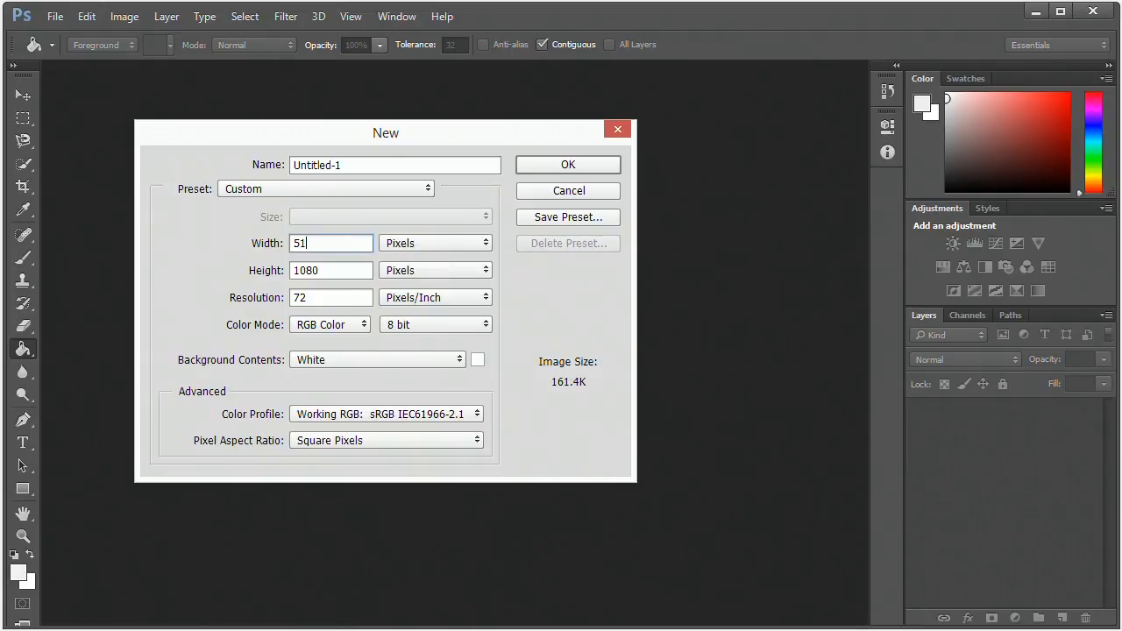
left_click(568, 165)
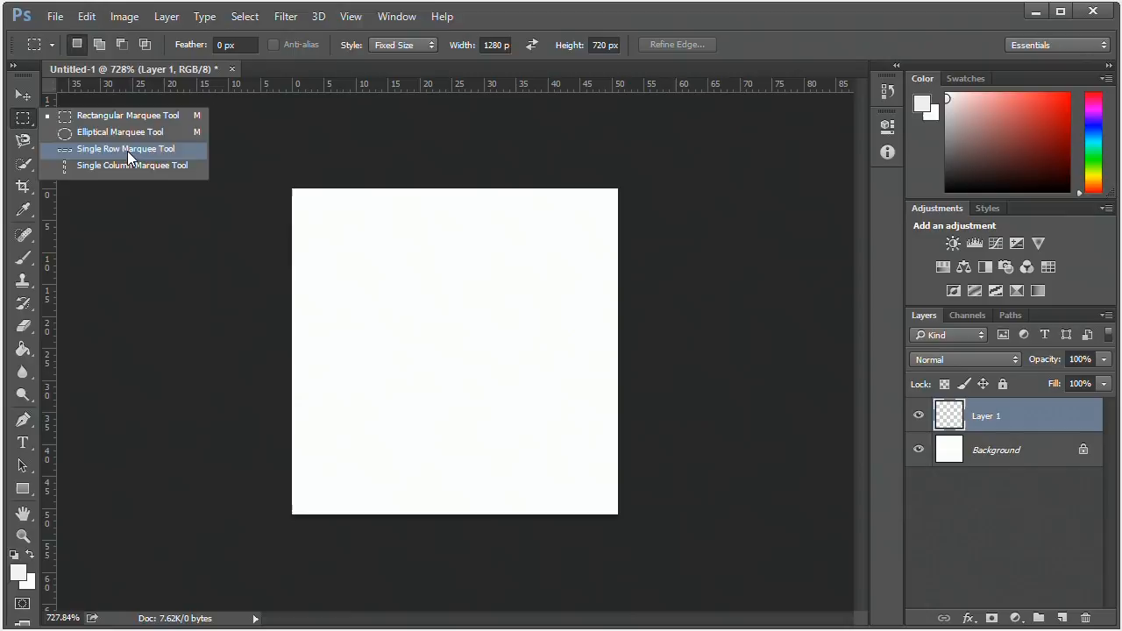
- Fill a single-row selection across the centre with black, then switch to single-column selection
left_click(127, 147)
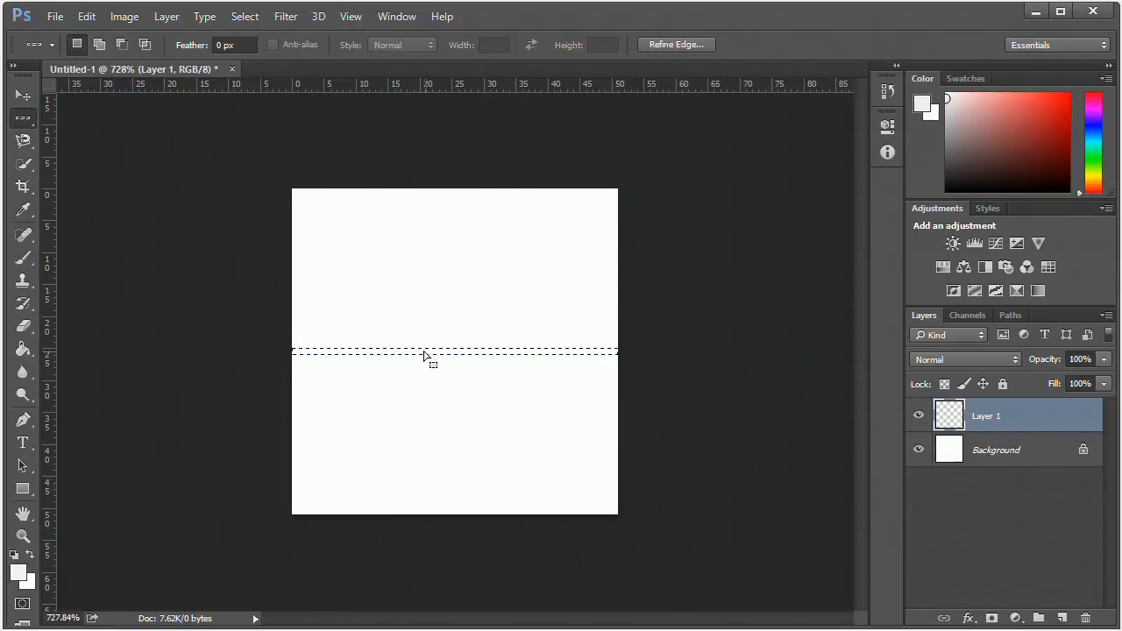
left_click(23, 350)
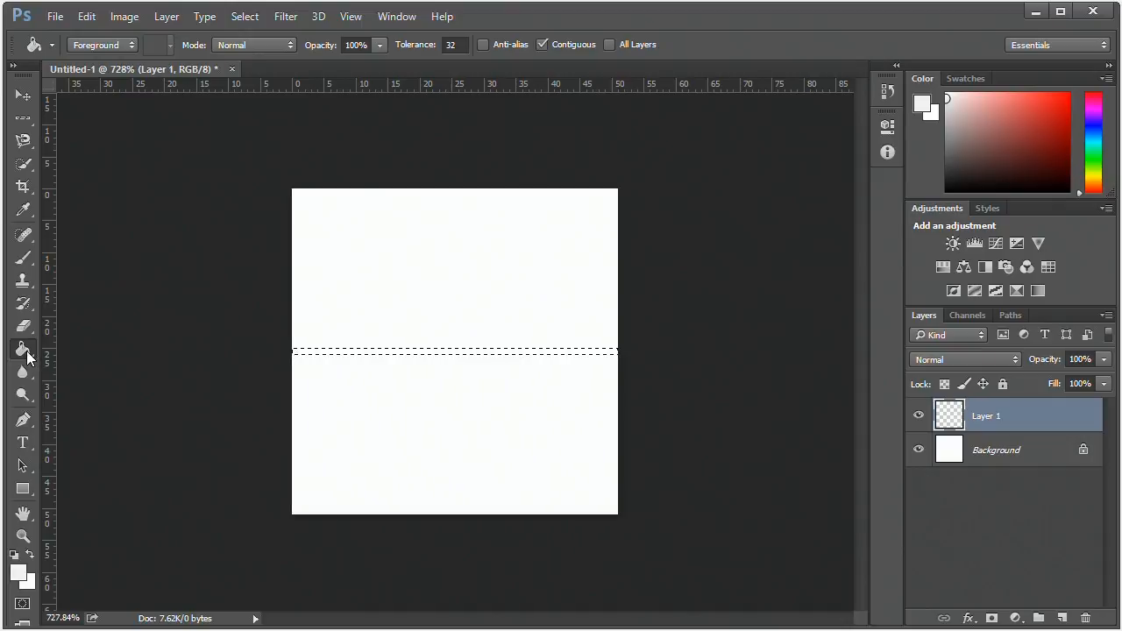
mouse_move(14, 565)
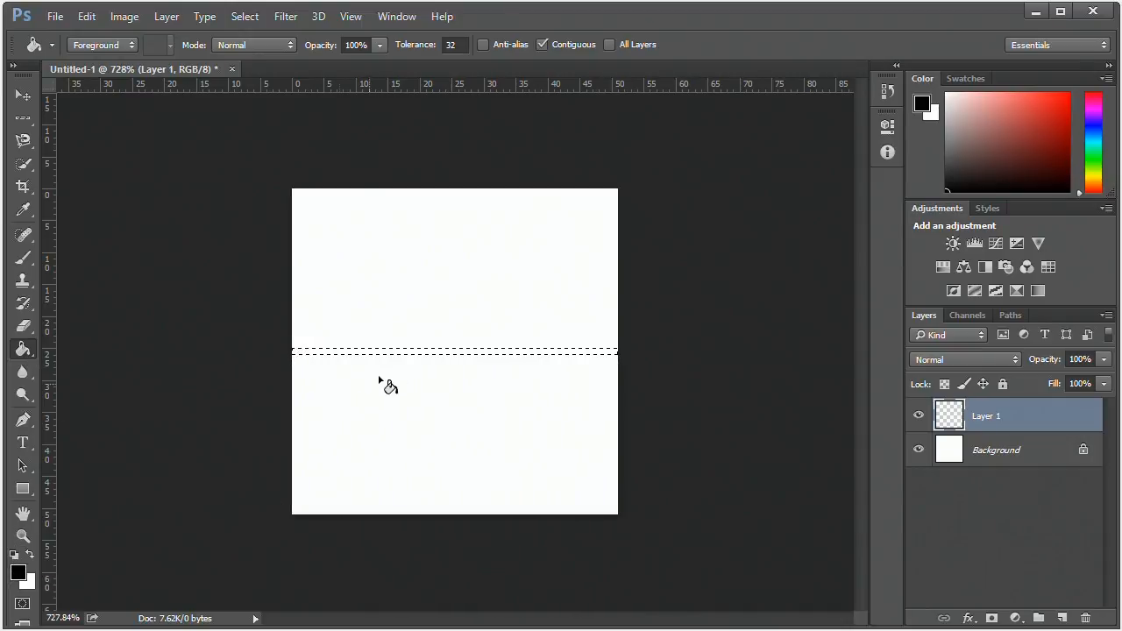
mouse_move(439, 363)
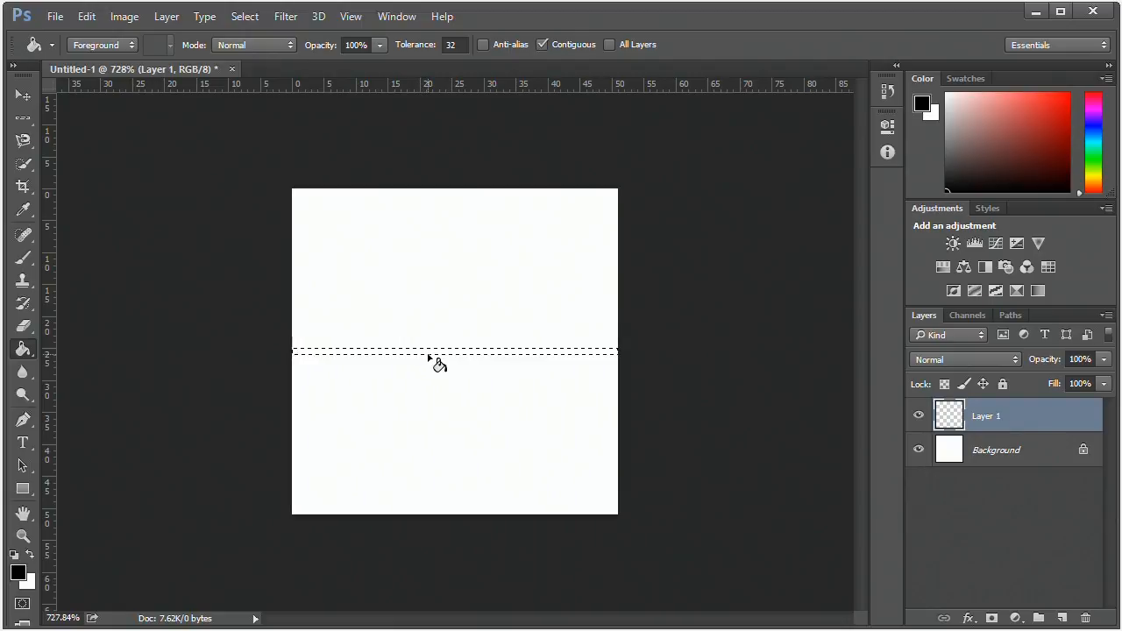
left_click(438, 360)
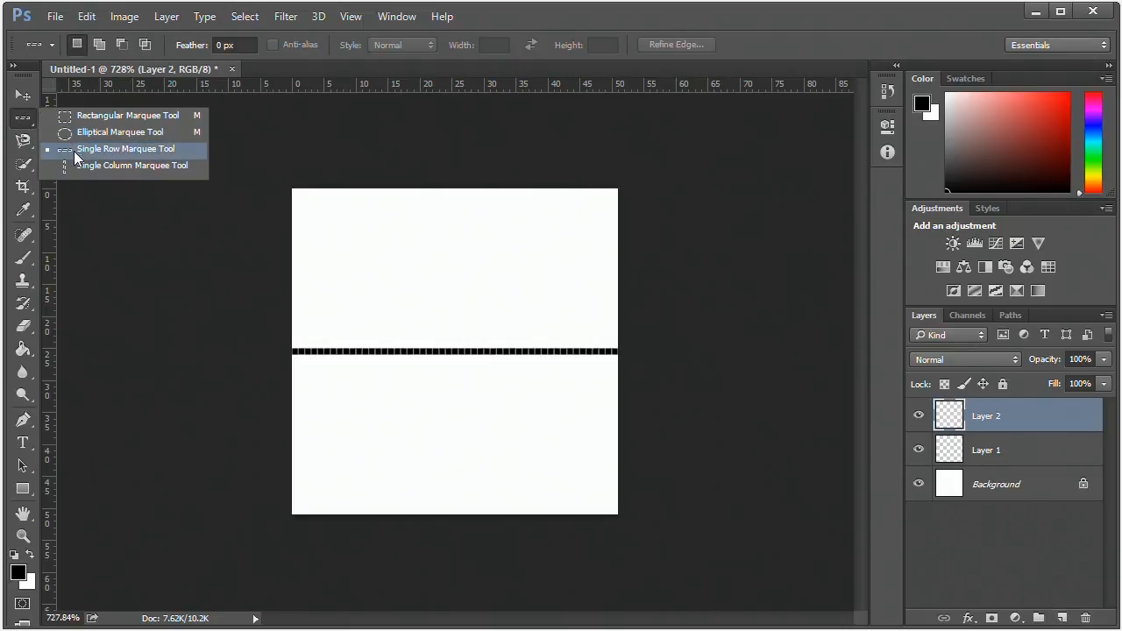
left_click(132, 165)
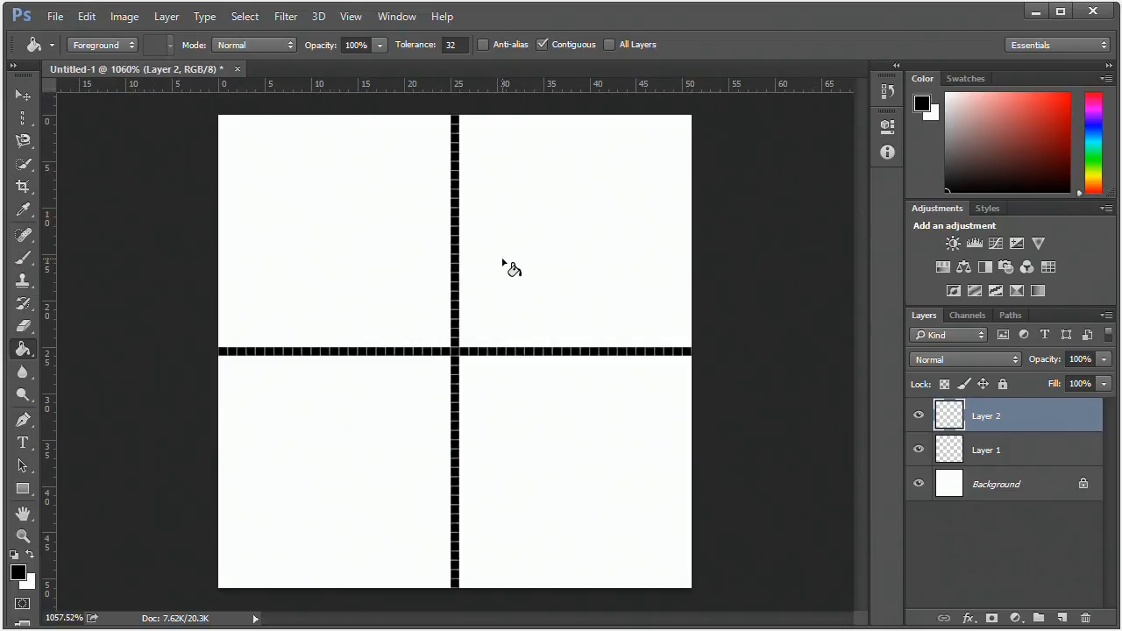
mouse_move(516, 224)
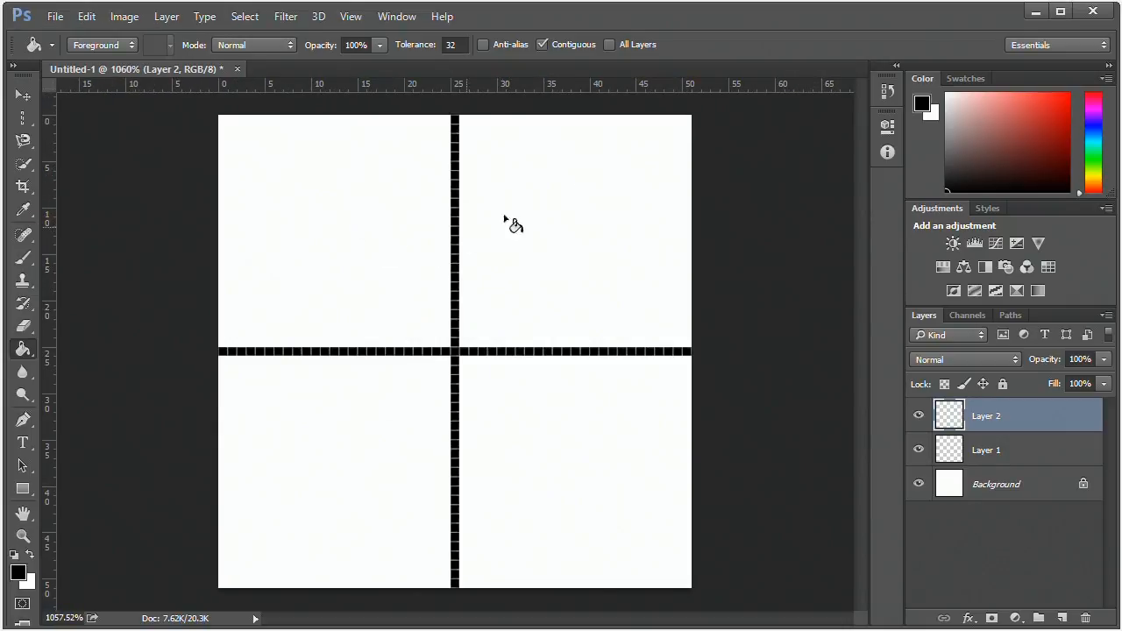
mouse_move(279, 467)
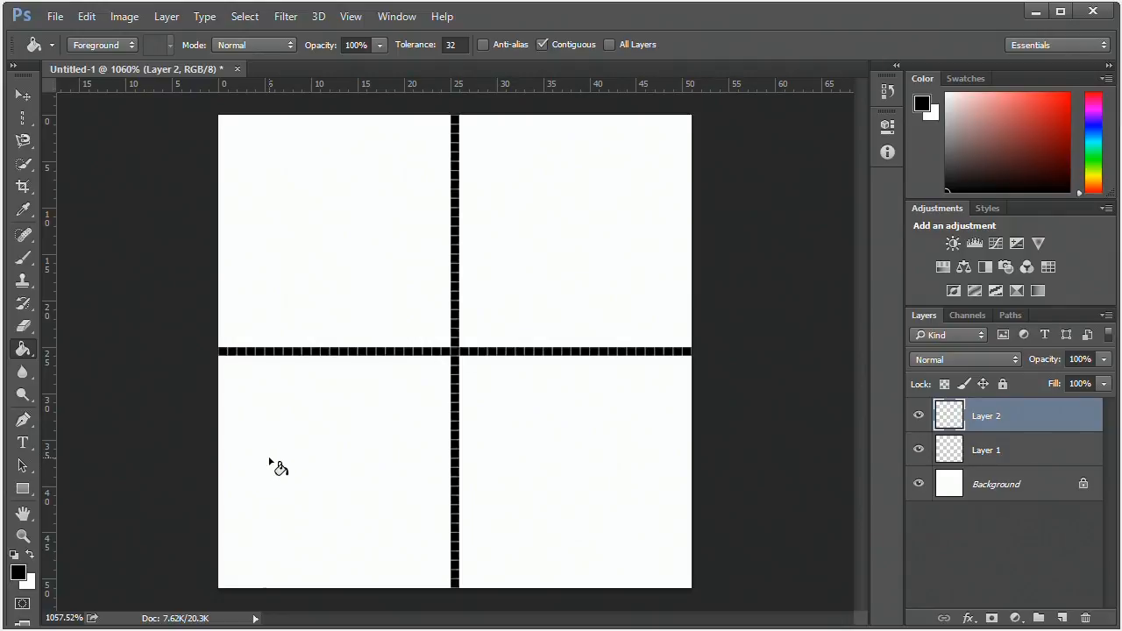
mouse_move(519, 357)
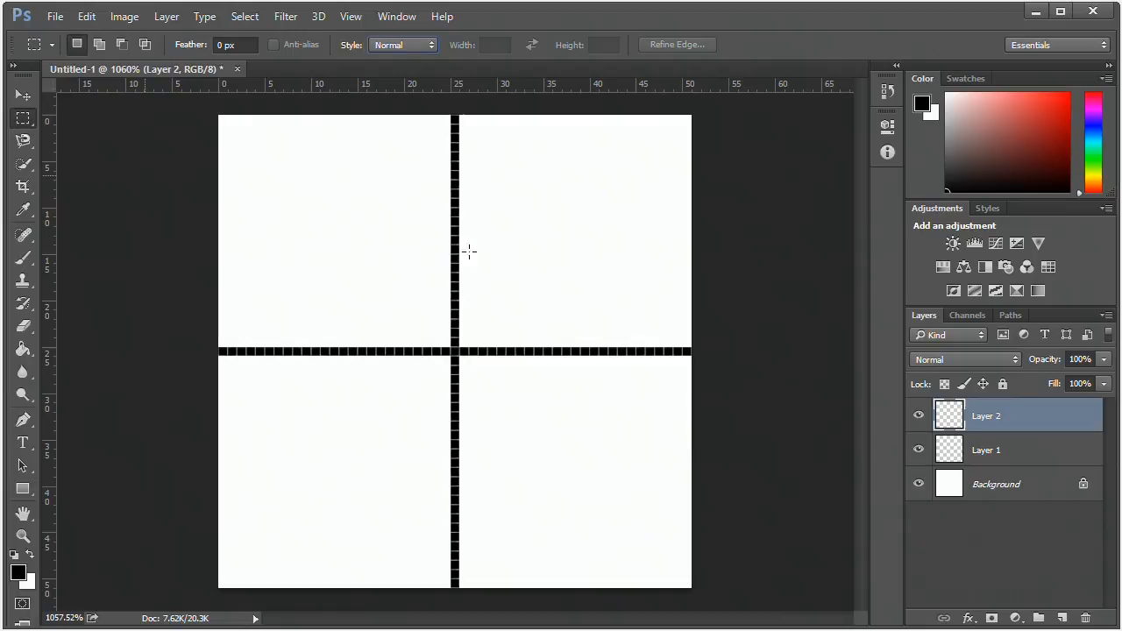
mouse_move(158, 298)
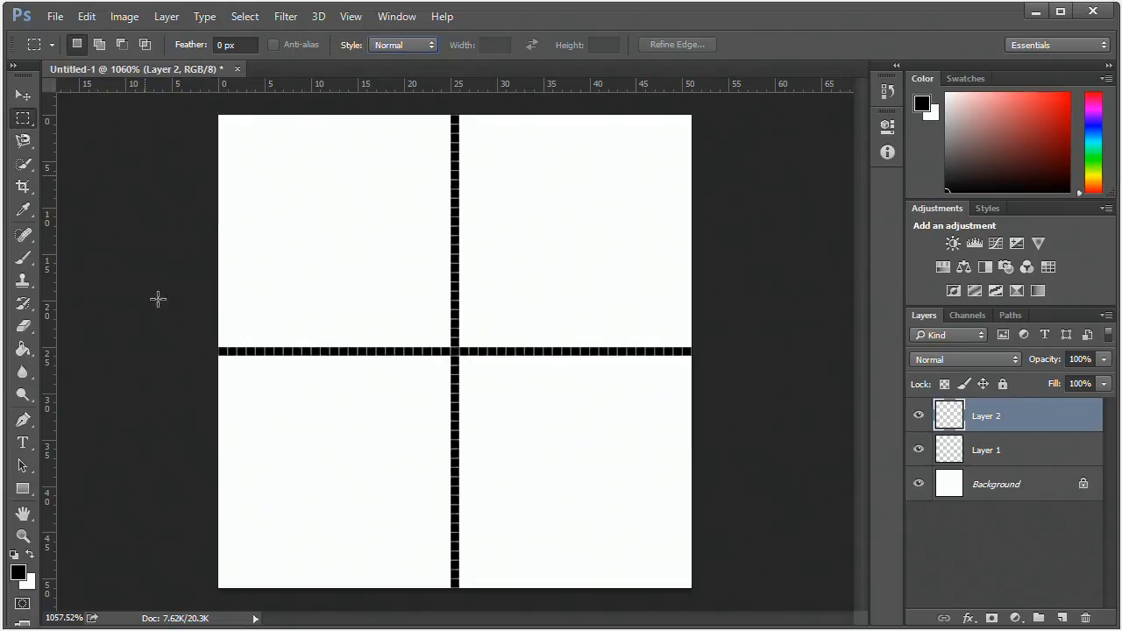
mouse_move(470, 337)
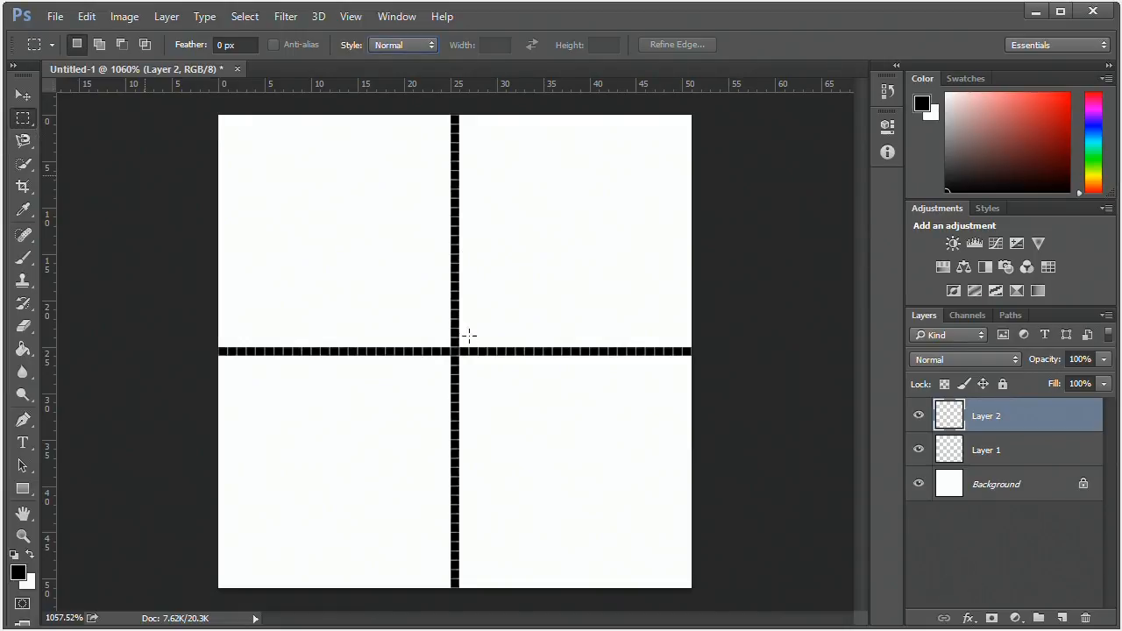
- Measure from the cross centre to the top-right corner with the Ruler, confirming a 45-degree angle
left_click_drag(452, 351, 688, 120)
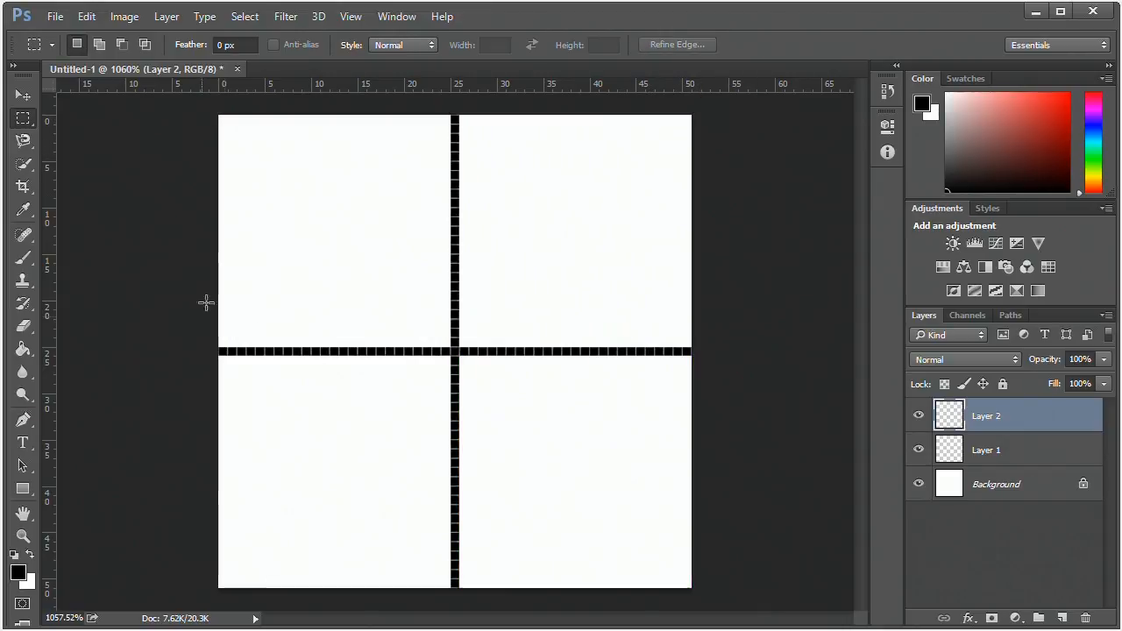
mouse_move(74, 336)
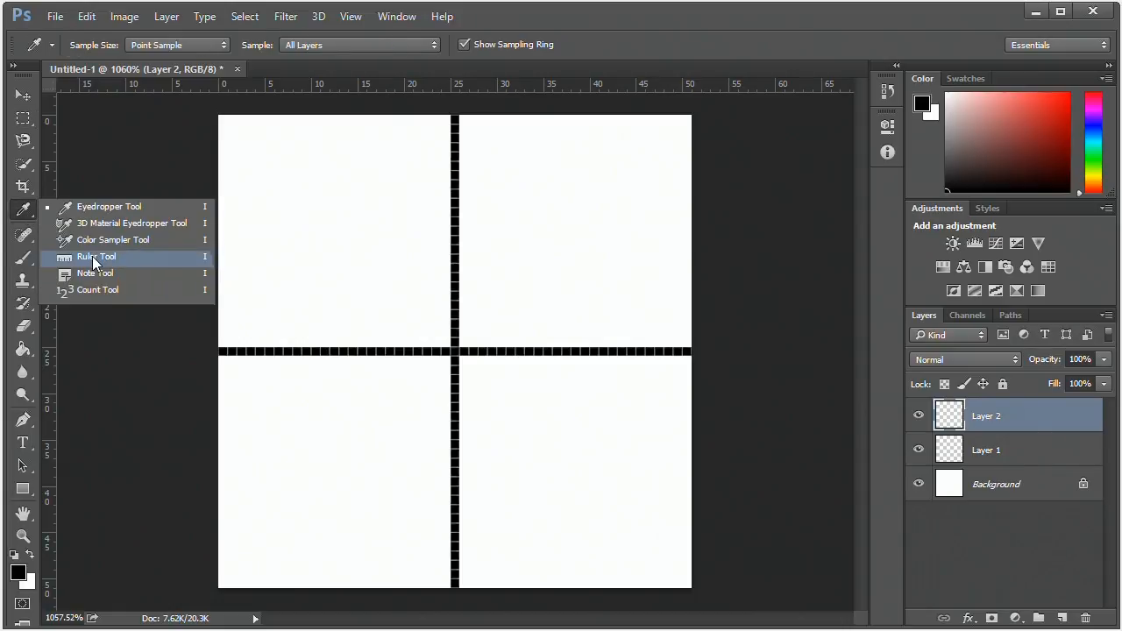
left_click(96, 256)
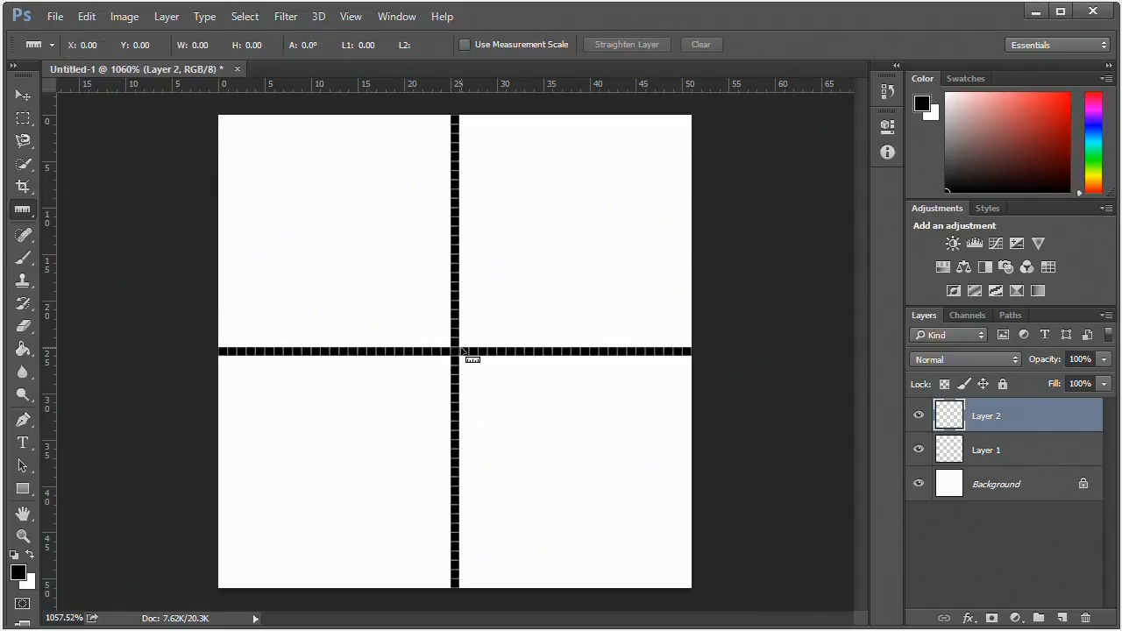
left_click_drag(456, 347, 693, 119)
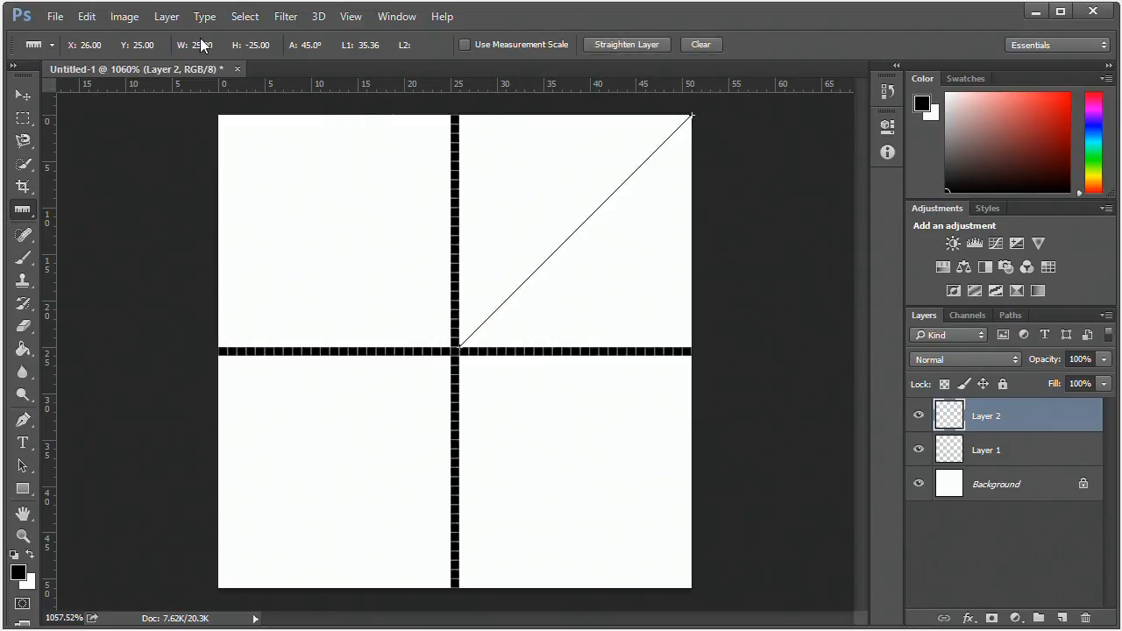
mouse_move(579, 313)
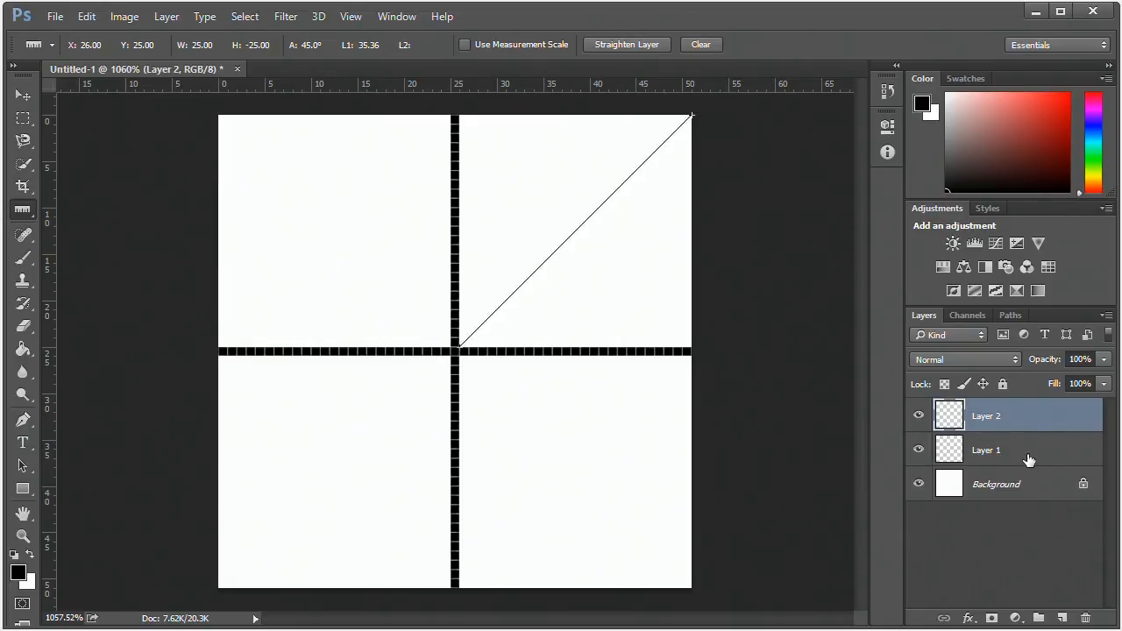
- Hide the white Background layer so the cross sits on transparency
left_click(21, 94)
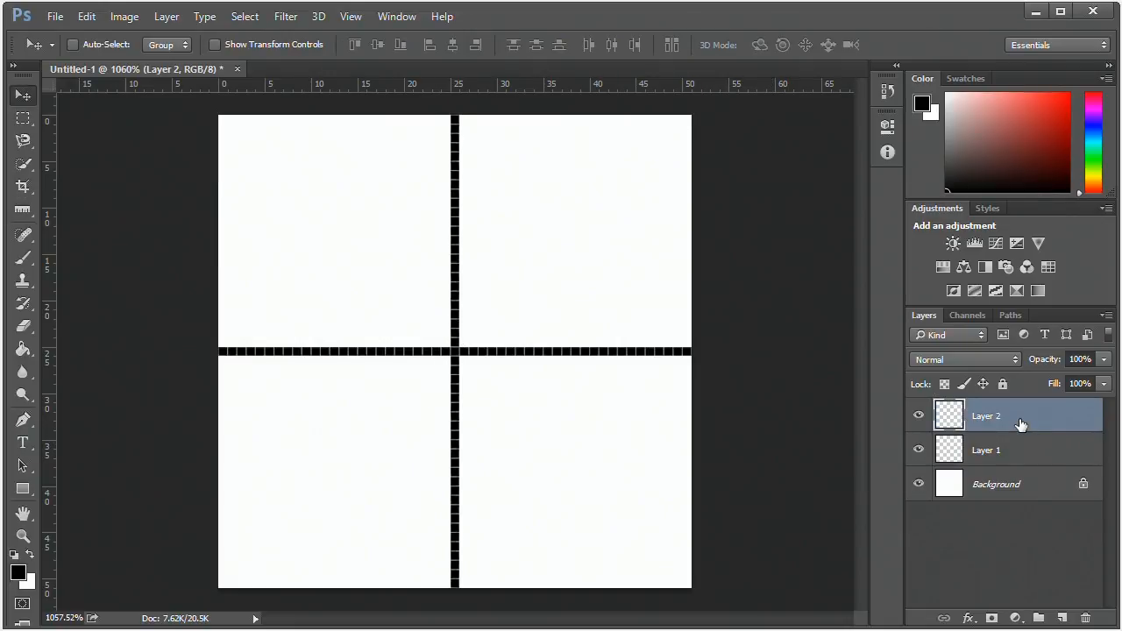
left_click(985, 449)
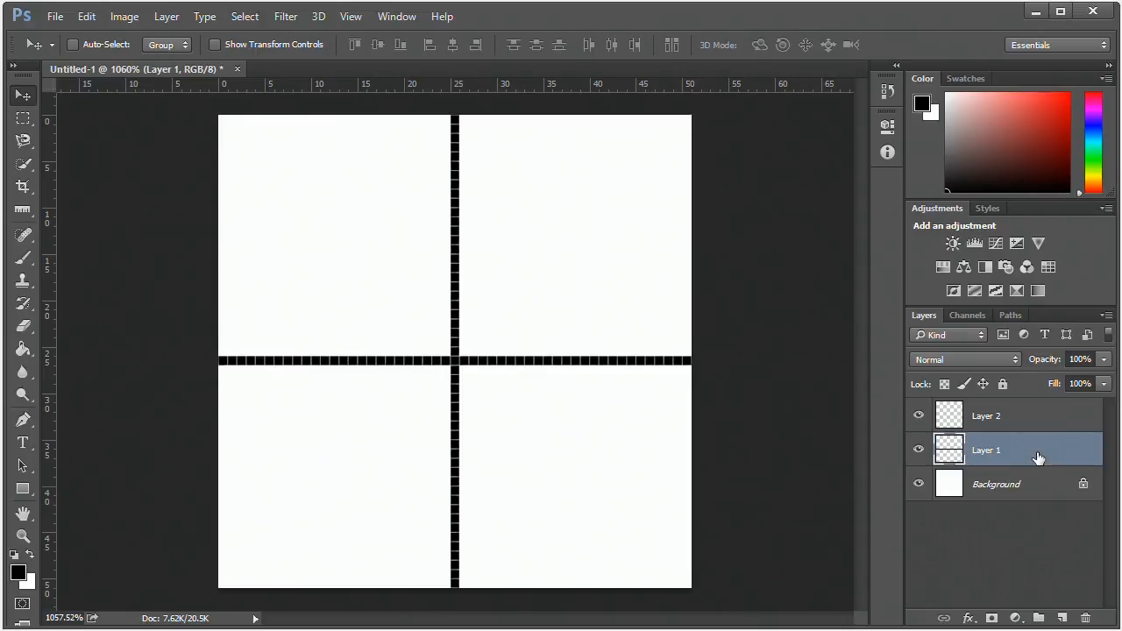
left_click(997, 484)
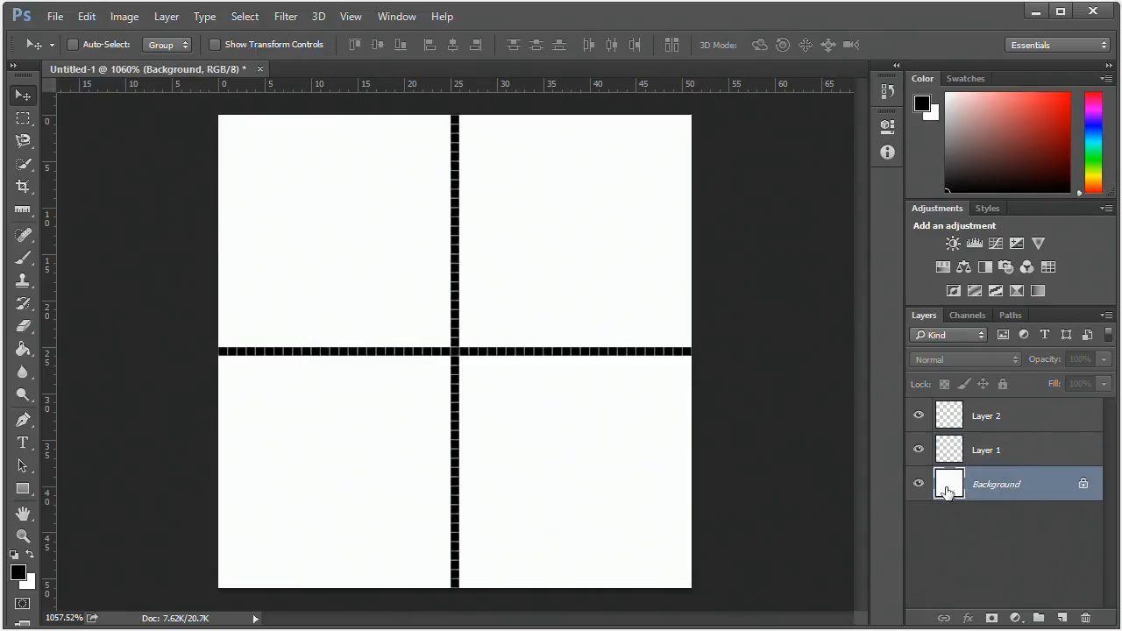
left_click(919, 484)
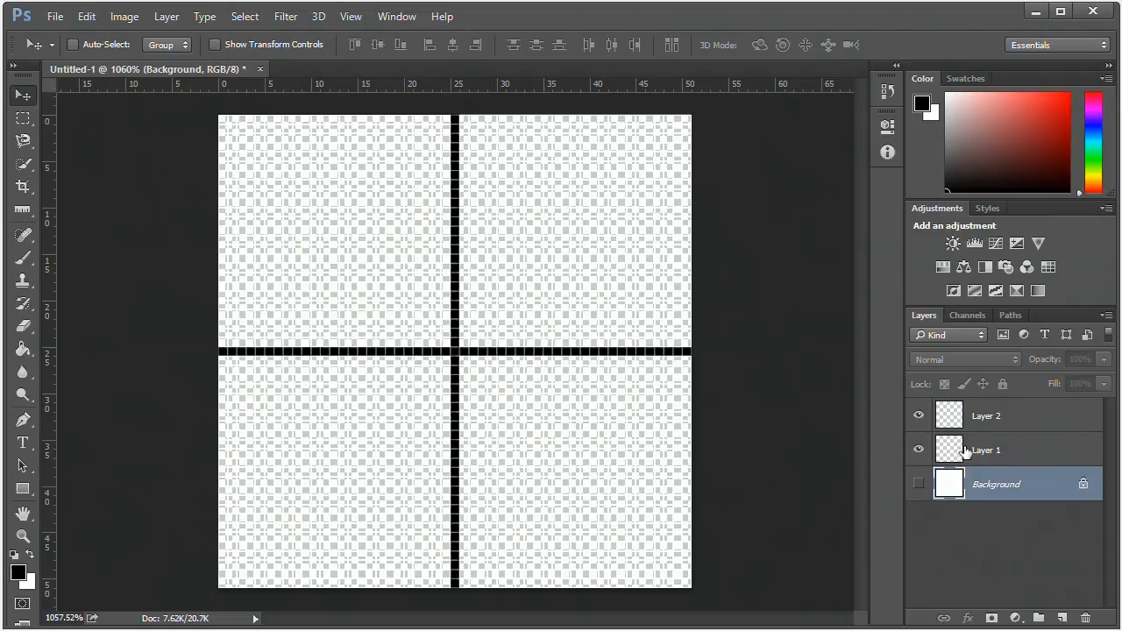
- Merge the two visible line layers into a single cross layer
right_click(986, 415)
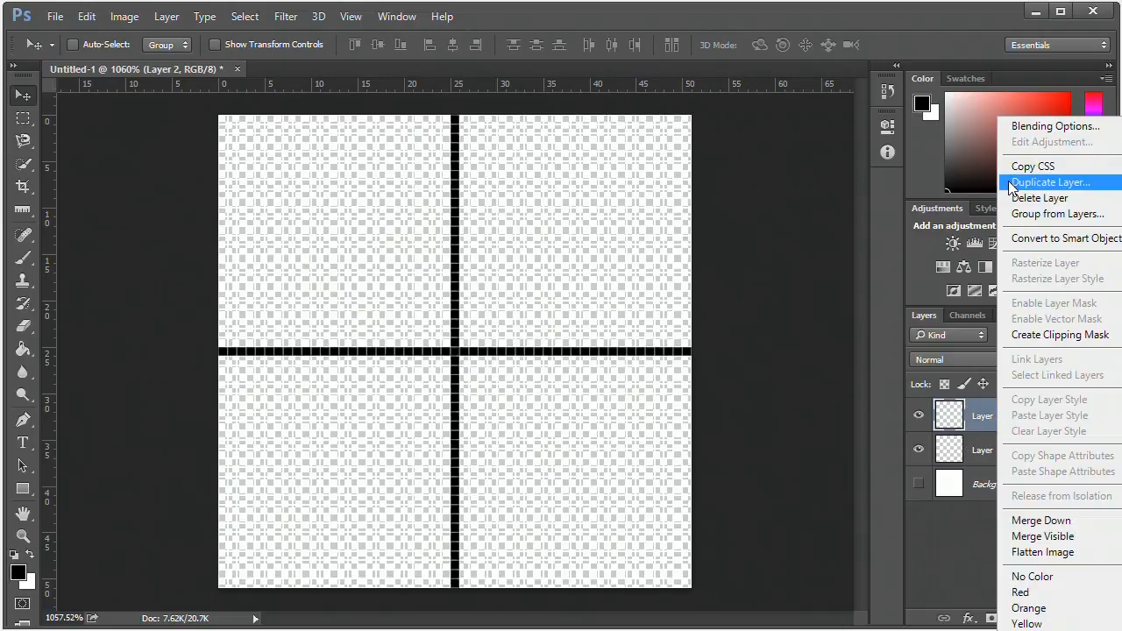
mouse_move(1087, 537)
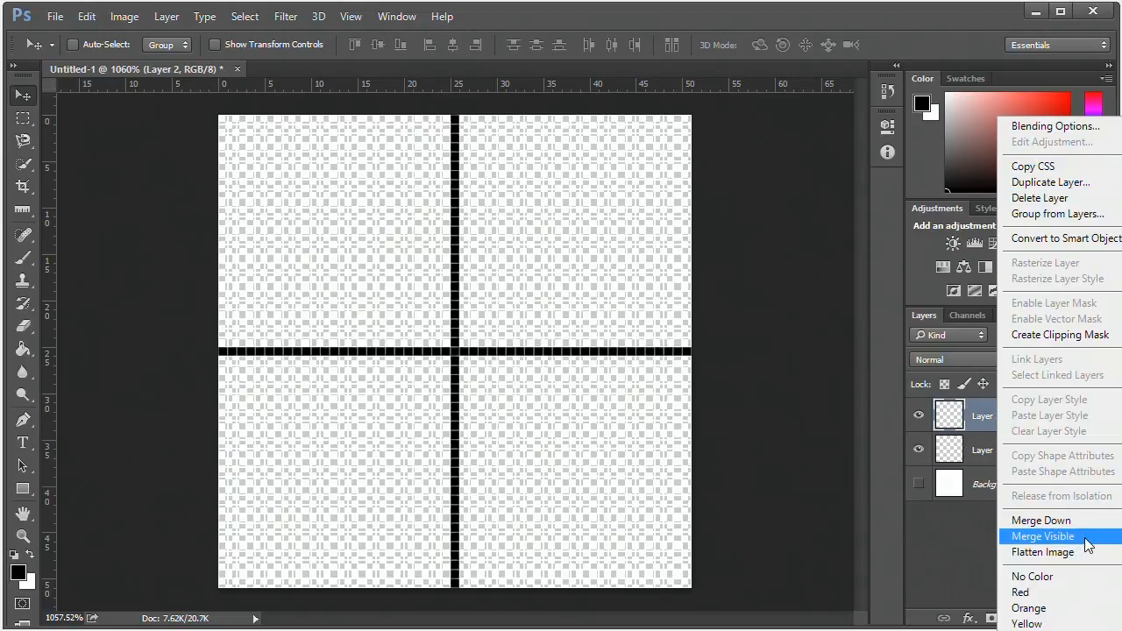
left_click(1042, 536)
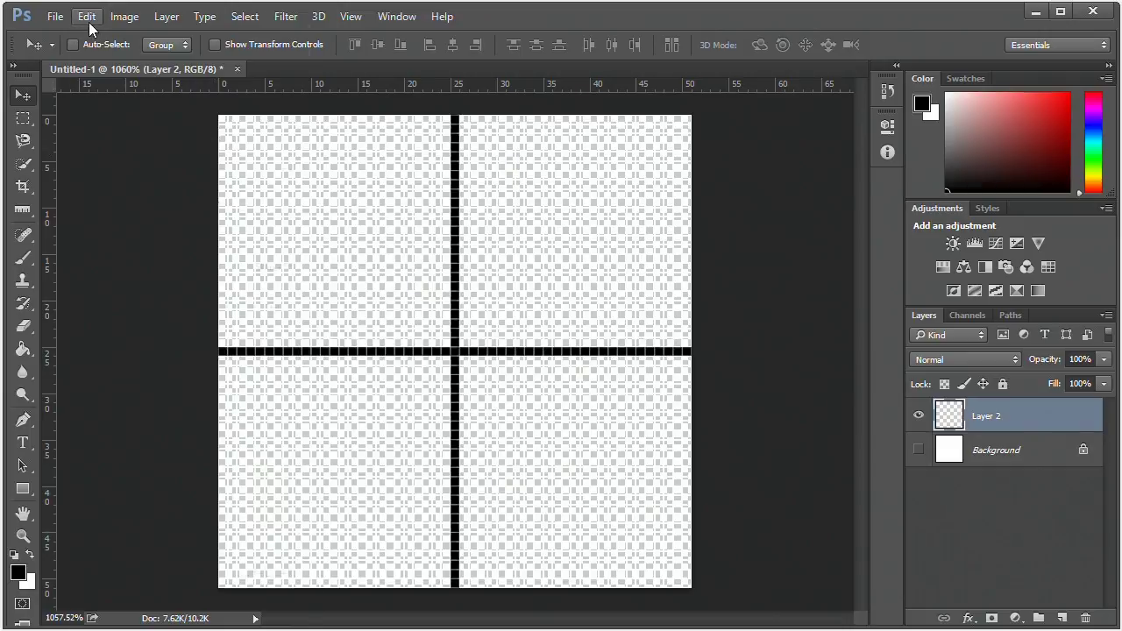
- Define the cross tile as a pattern named Grid 50 via Edit > Define Pattern
left_click(88, 16)
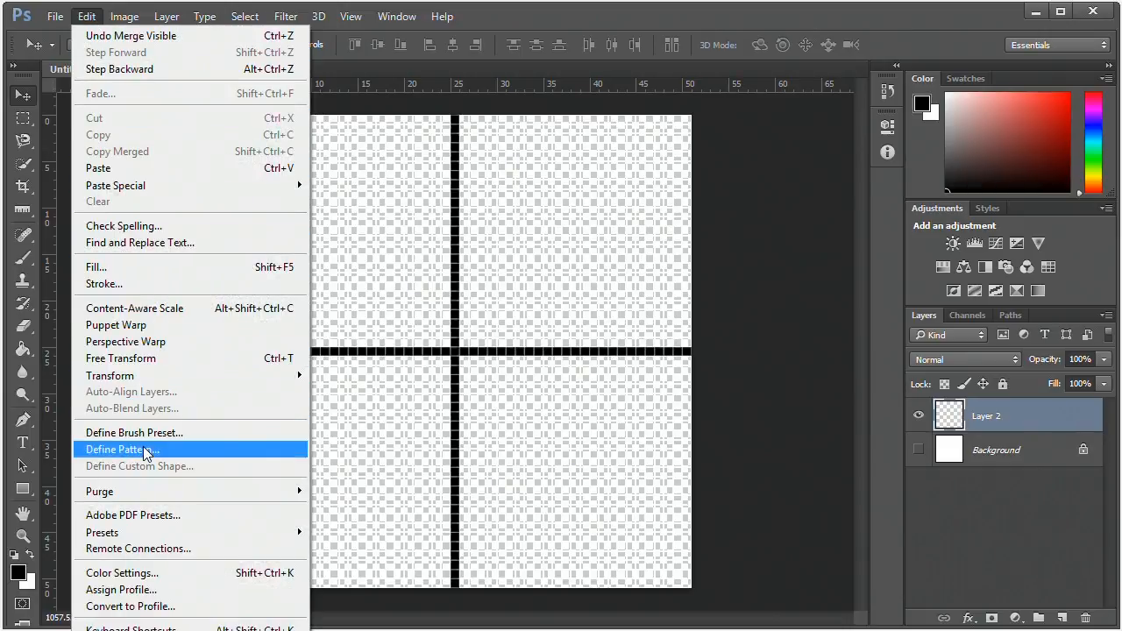
left_click(121, 449)
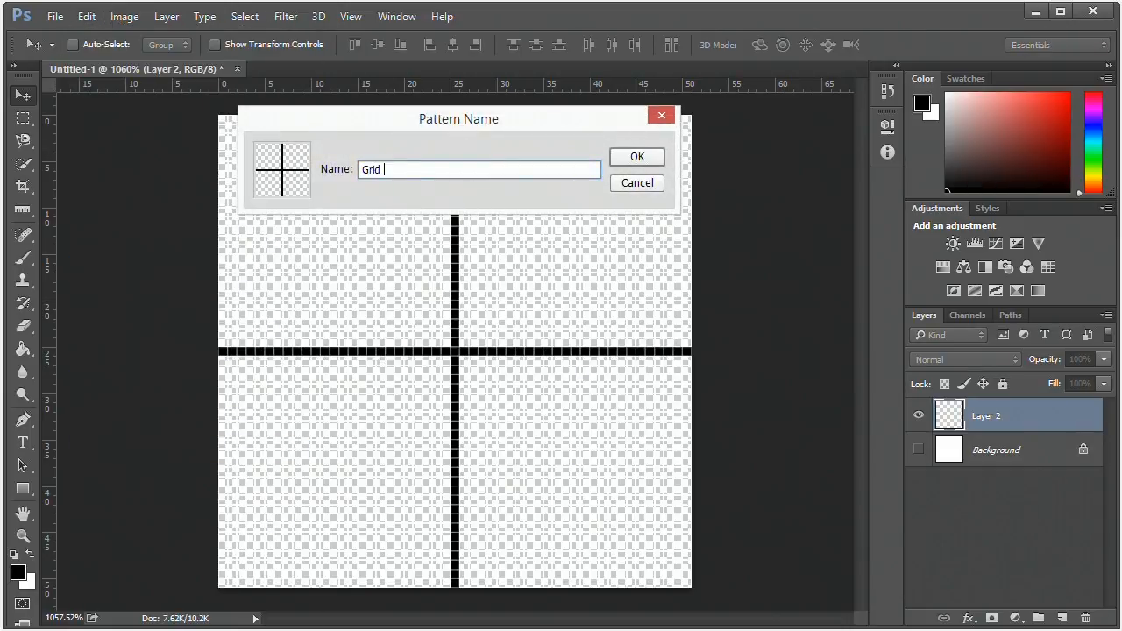
type("50")
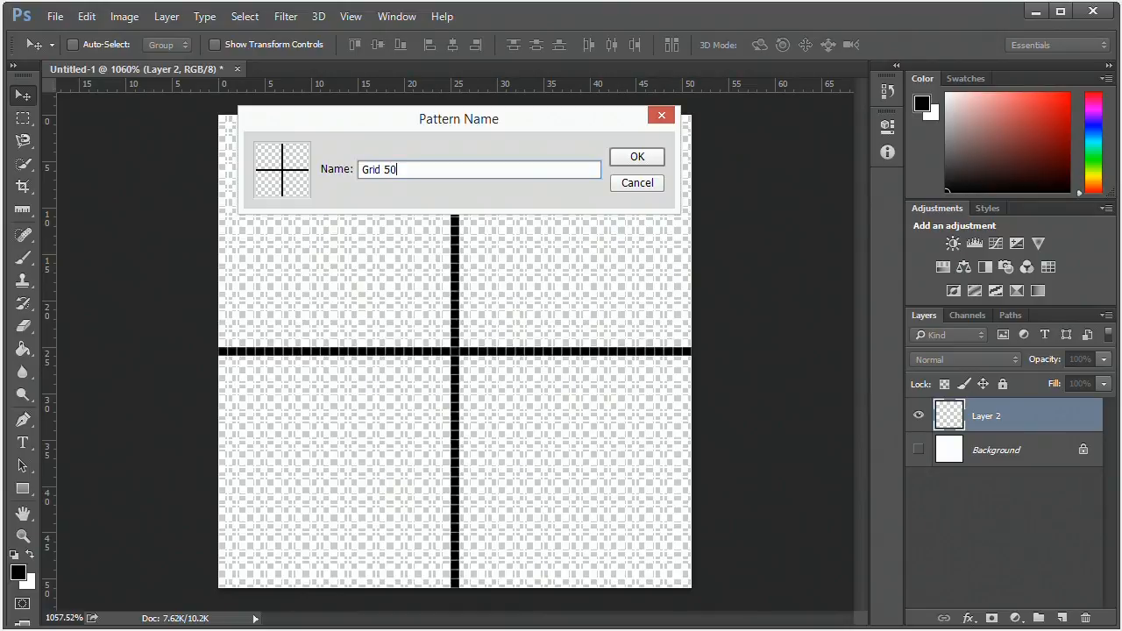
left_click(637, 156)
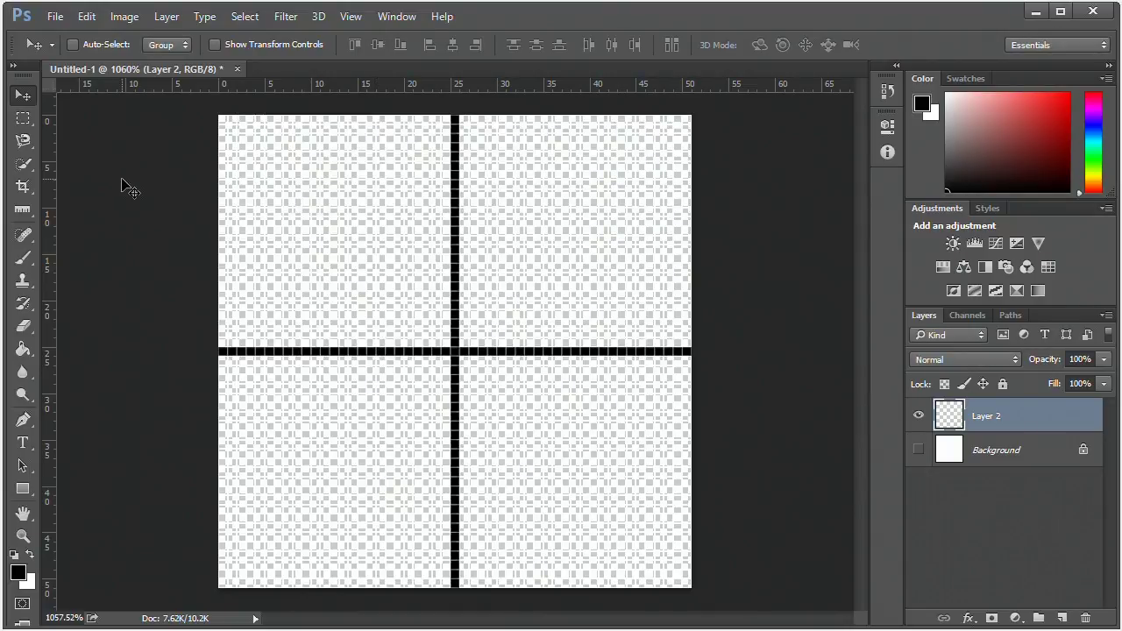
- Create a new 1920x1080 white document
left_click(54, 15)
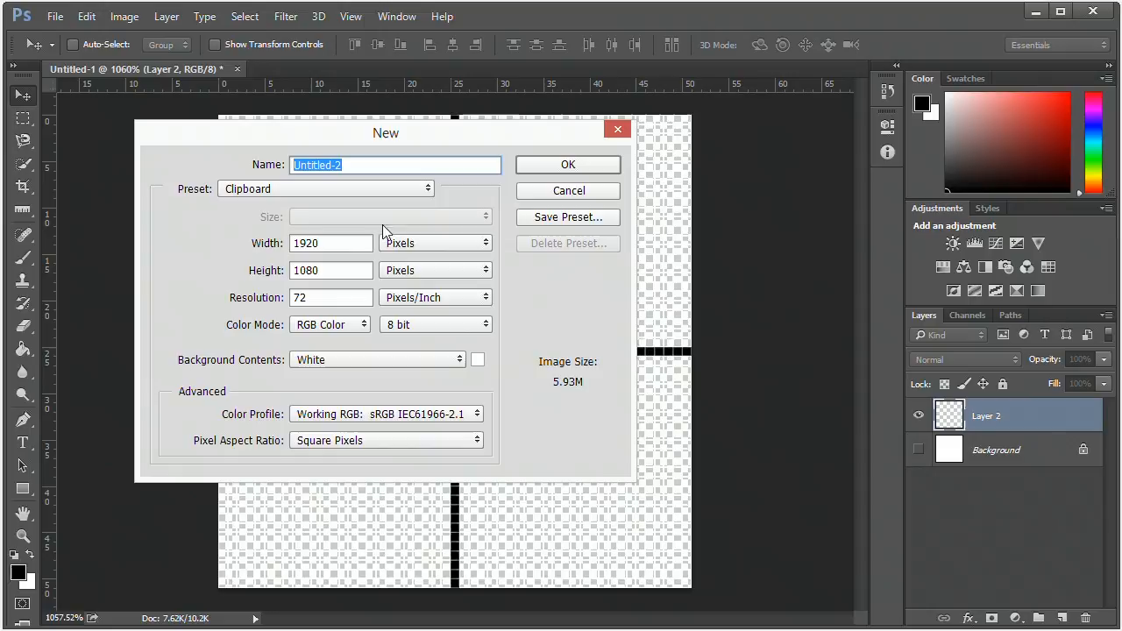
left_click(568, 165)
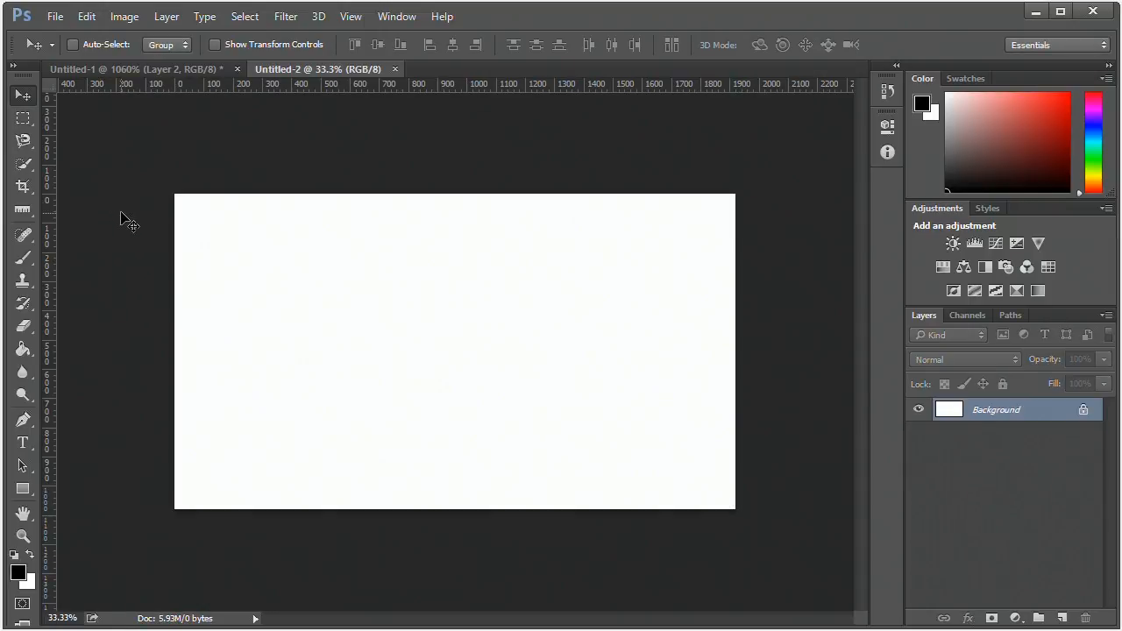
mouse_move(23, 349)
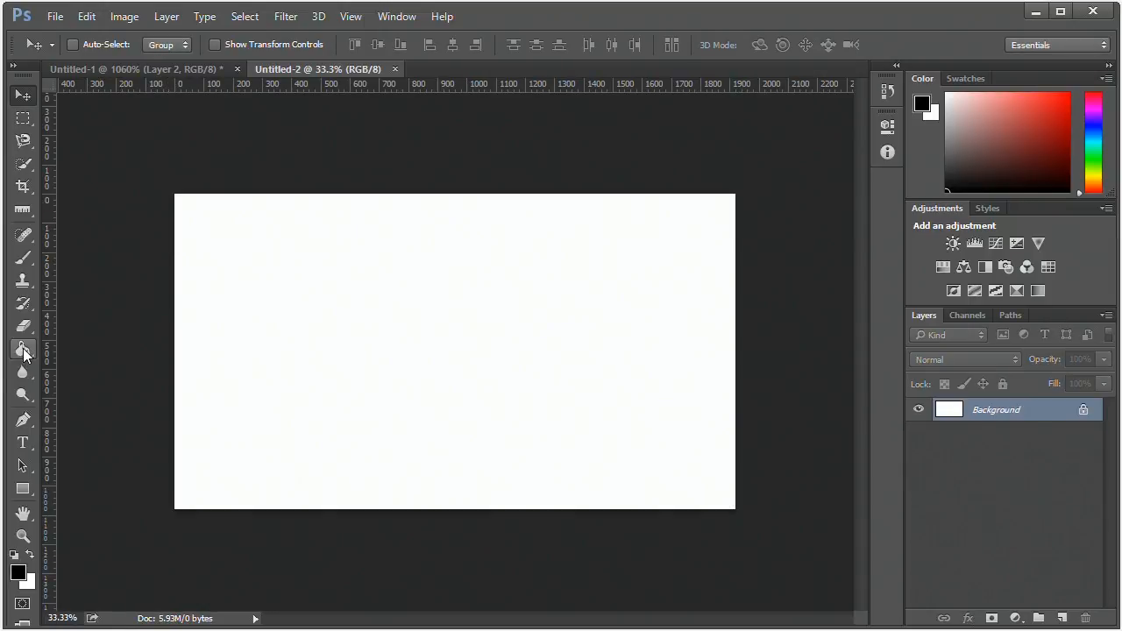
- Flood-fill the canvas with the Grid 50 pattern using the Paint Bucket in Pattern mode
left_click(23, 349)
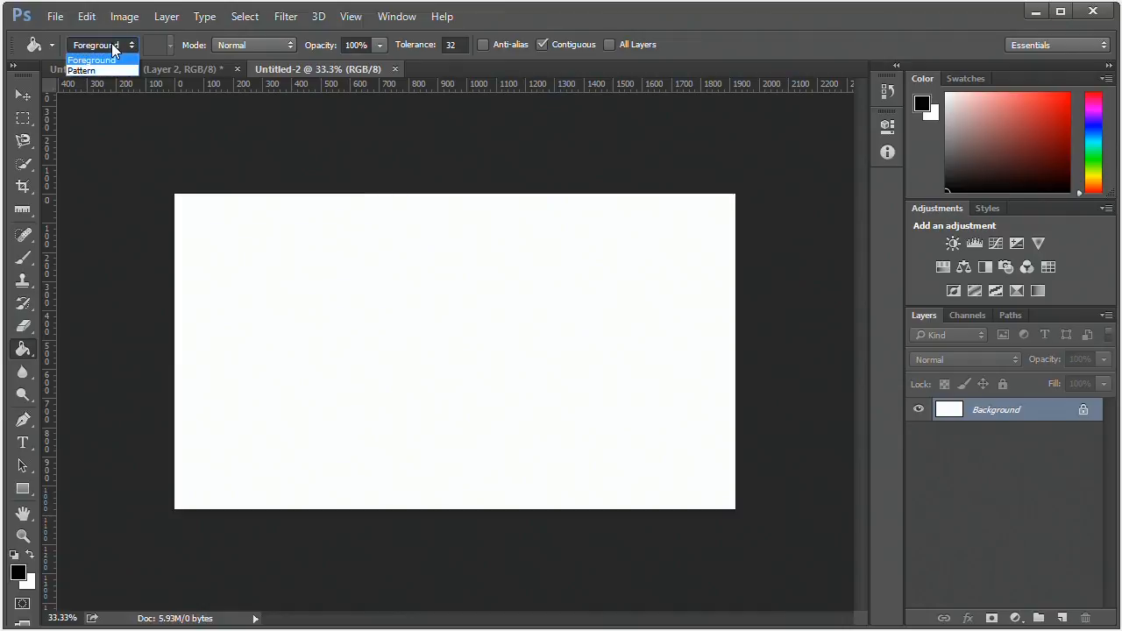
left_click(81, 70)
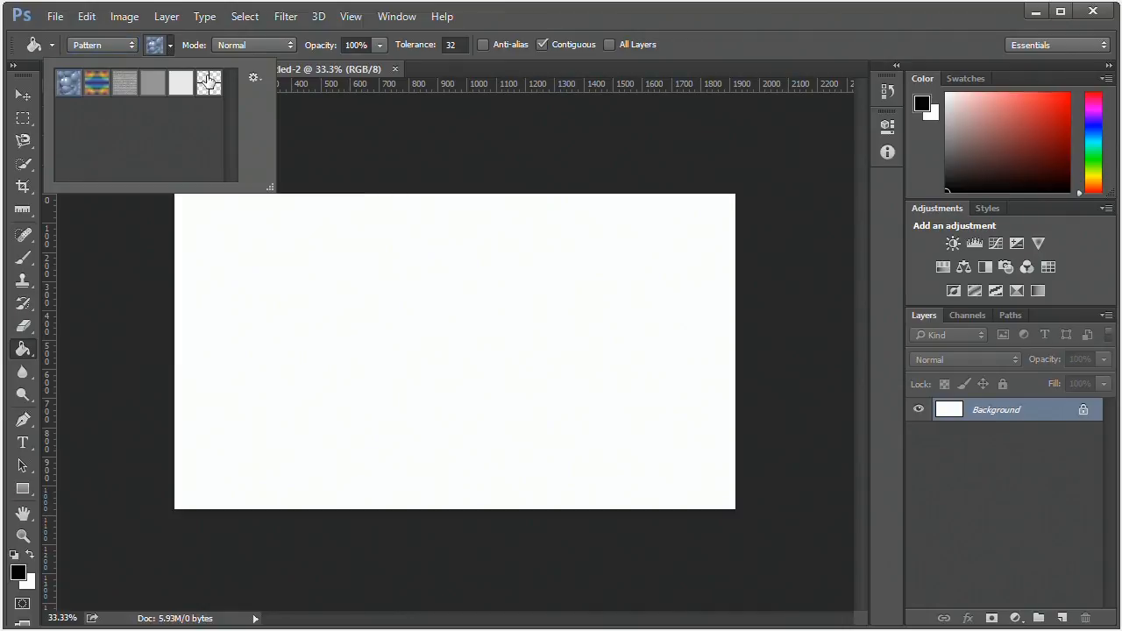
left_click(455, 350)
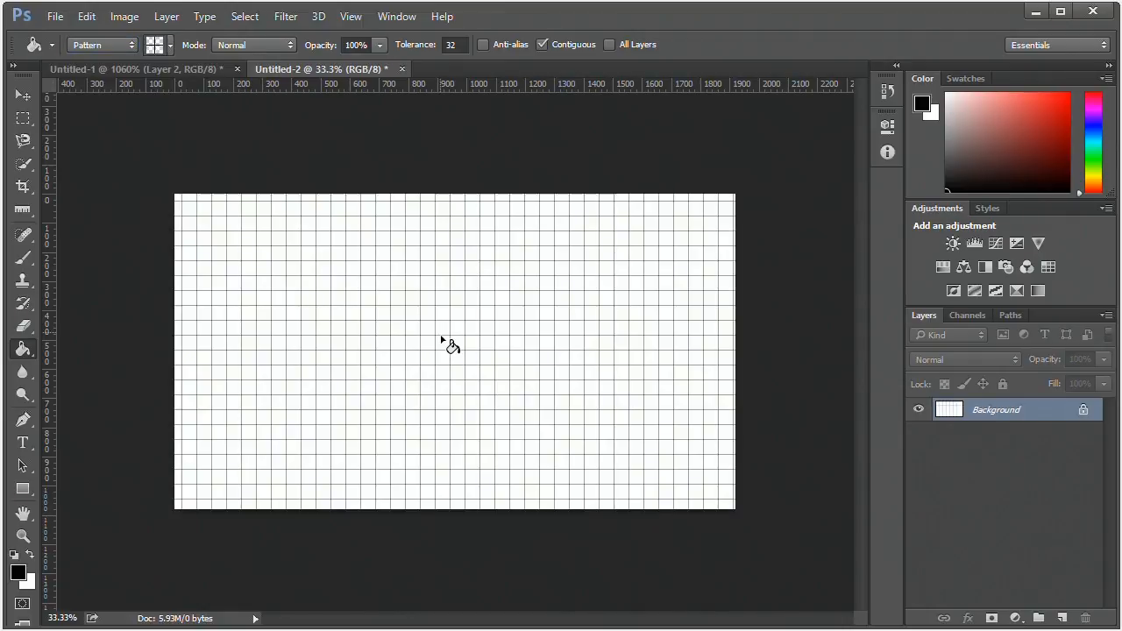